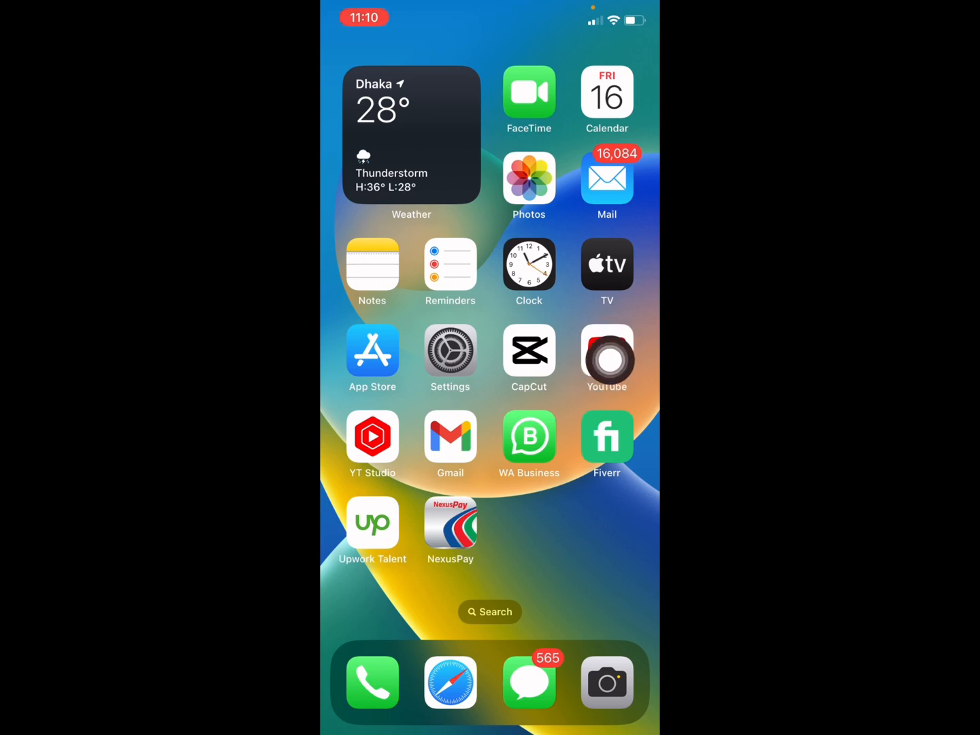
Launch YouTube from the Home Screen to reach its home feed
{"action": "left_click", "coordinate": [607, 351]}
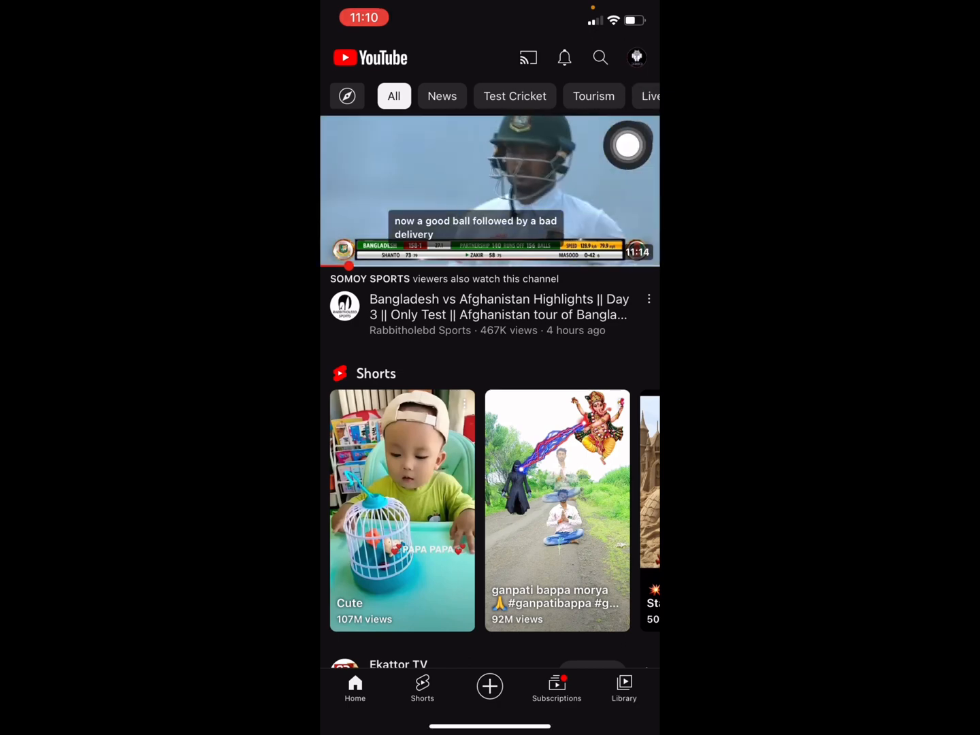
Go from the account menu to Help and feedback to reach the Help page
{"action": "left_click", "coordinate": [636, 57]}
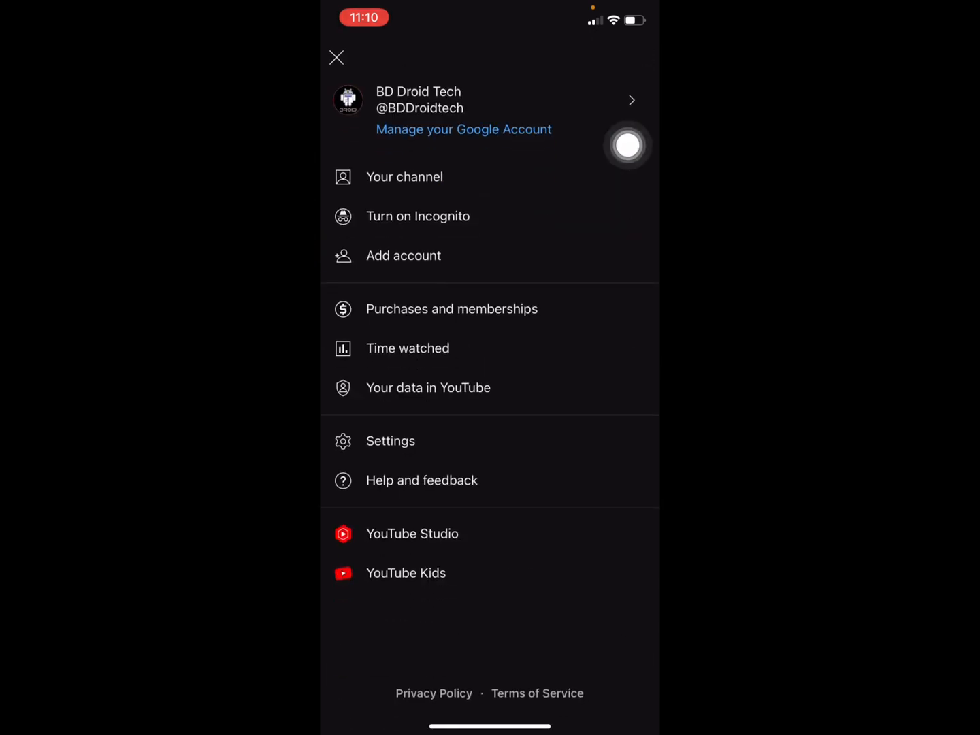
{"action": "mouse_move", "coordinate": [625, 446]}
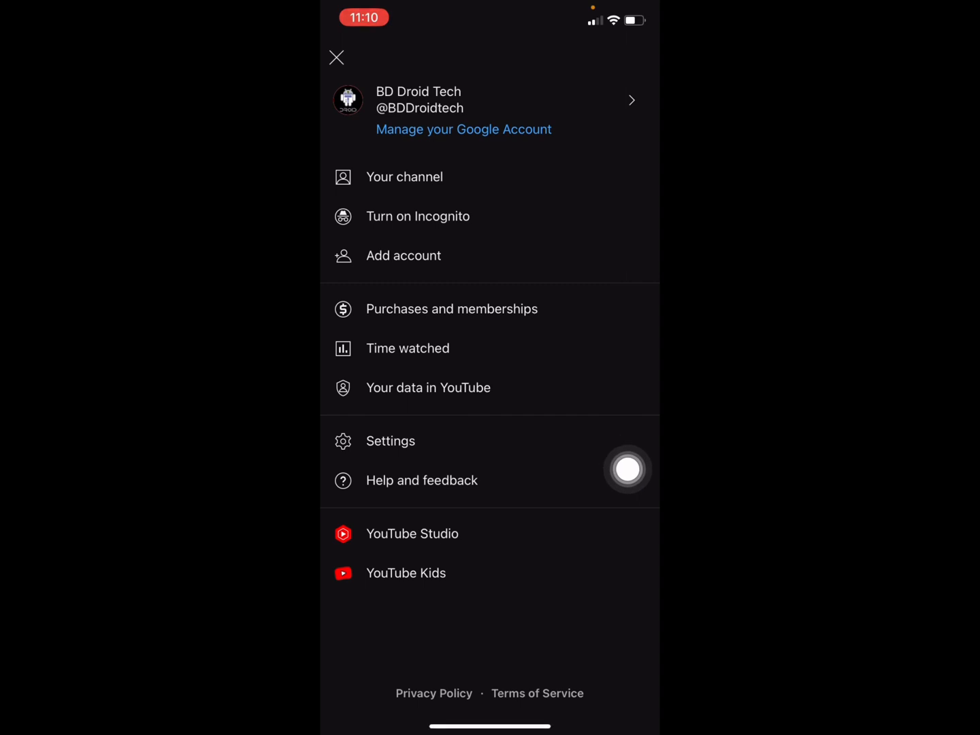
{"action": "left_click", "coordinate": [336, 58]}
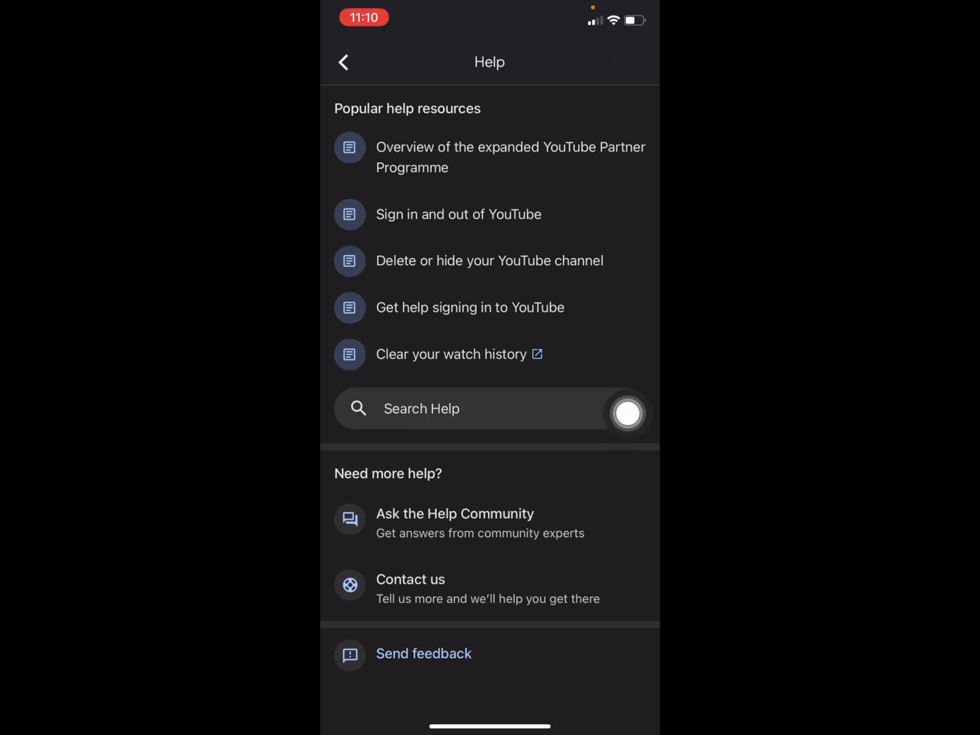
Search help for 'audio library' and open 'Use music and sound effects from the Audio Library'
{"action": "left_click", "coordinate": [476, 409]}
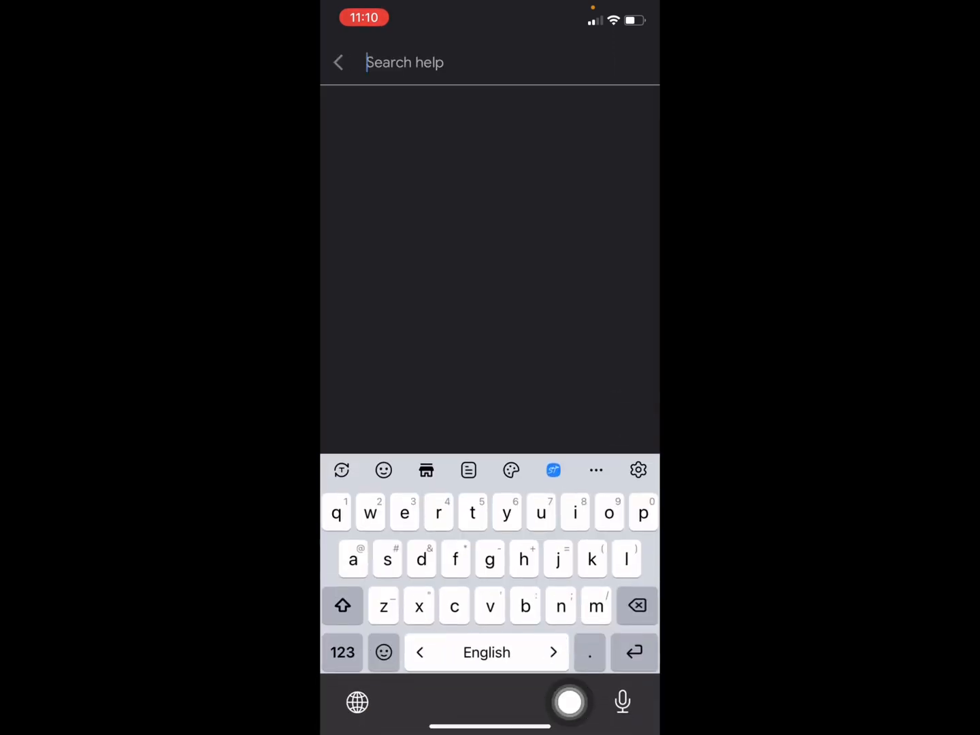
{"action": "type", "text": "audio"}
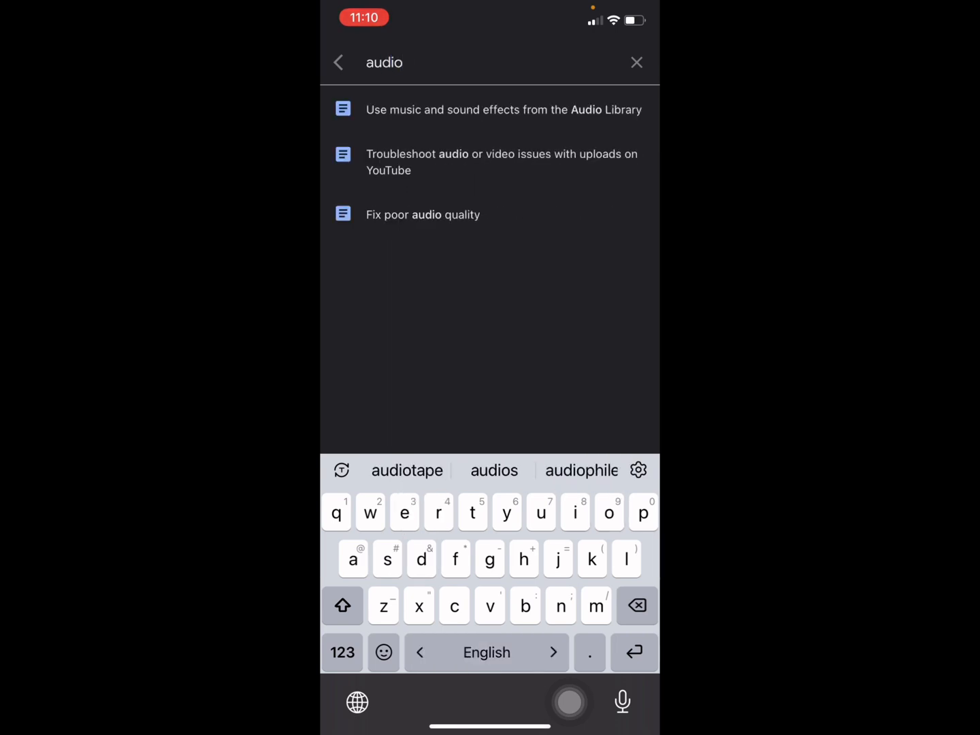
{"action": "type", "text": "library"}
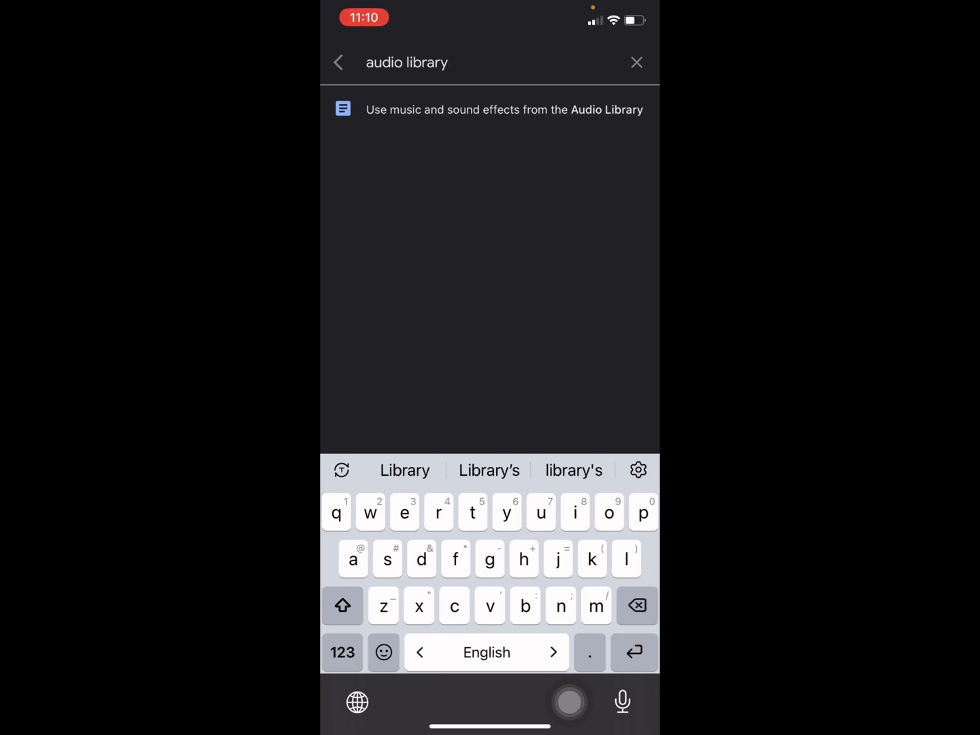
{"action": "left_click", "coordinate": [504, 109]}
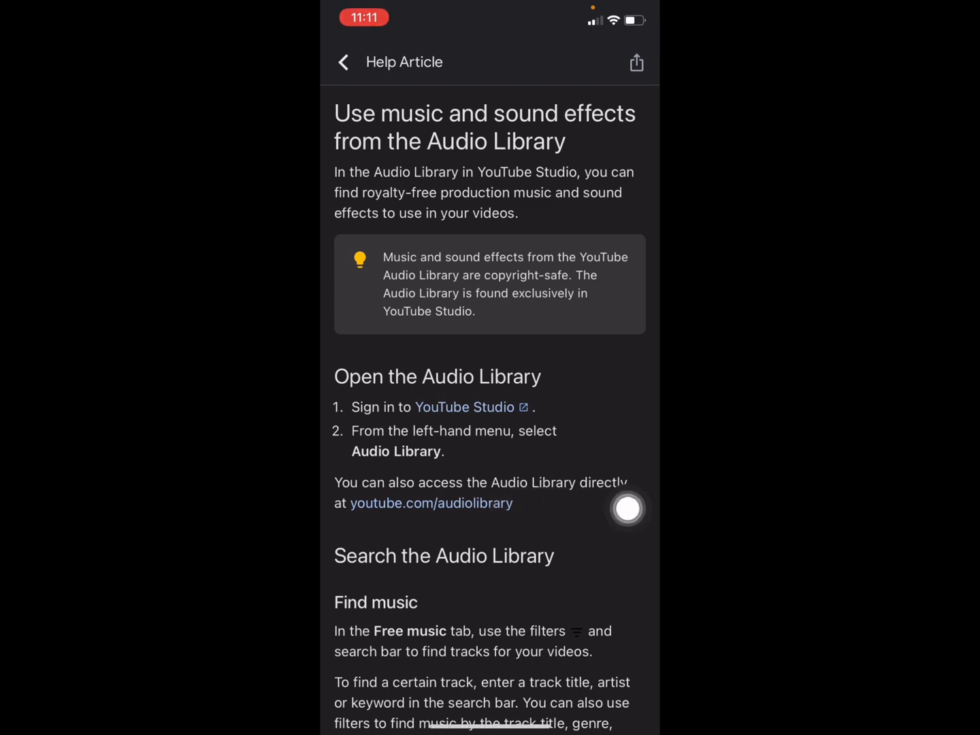
Follow the youtube.com/audiolibrary link to the Studio Audio Library track list
{"action": "left_click", "coordinate": [431, 504]}
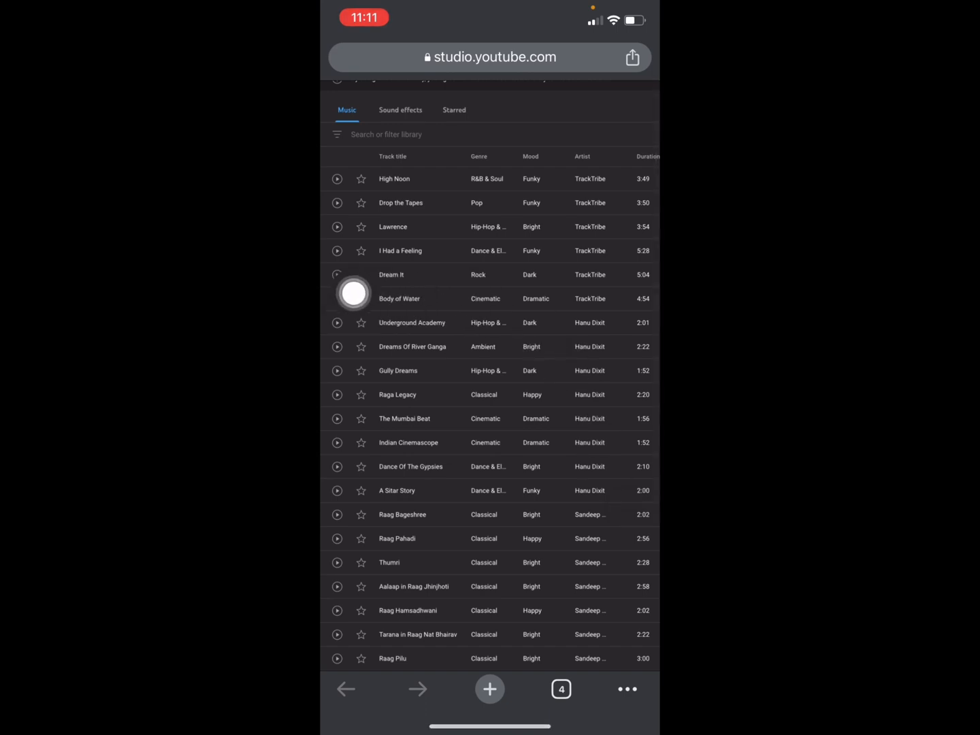
Download 'Body of Water - TrackTribe' (11.8 MB) and show it in the Files downloads folder
{"action": "left_click", "coordinate": [338, 299]}
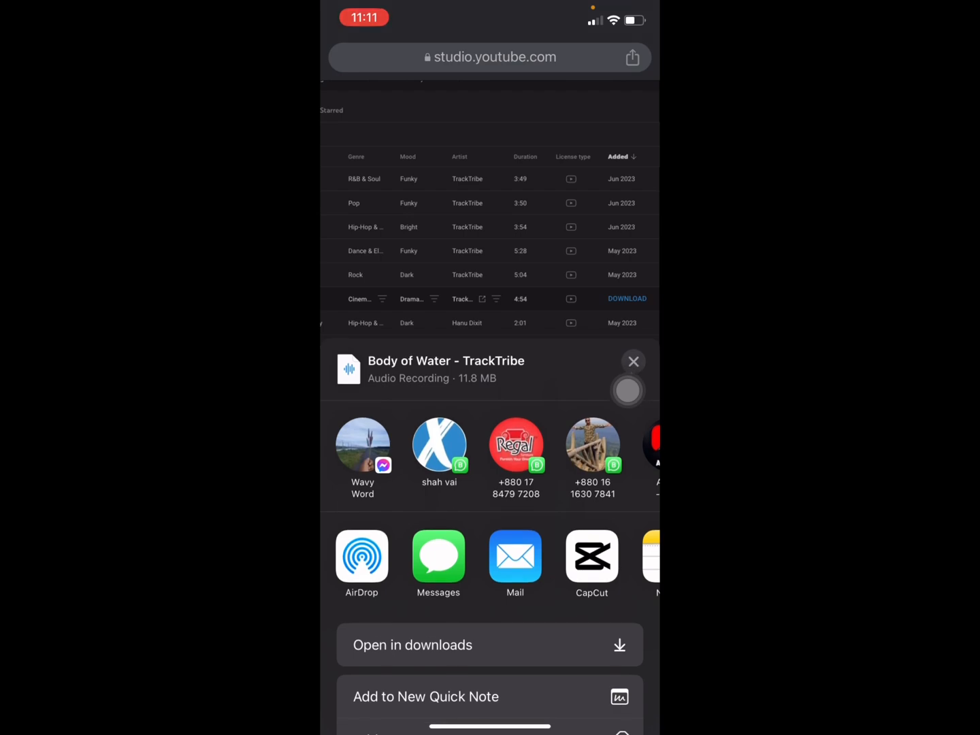
{"action": "left_click", "coordinate": [490, 646]}
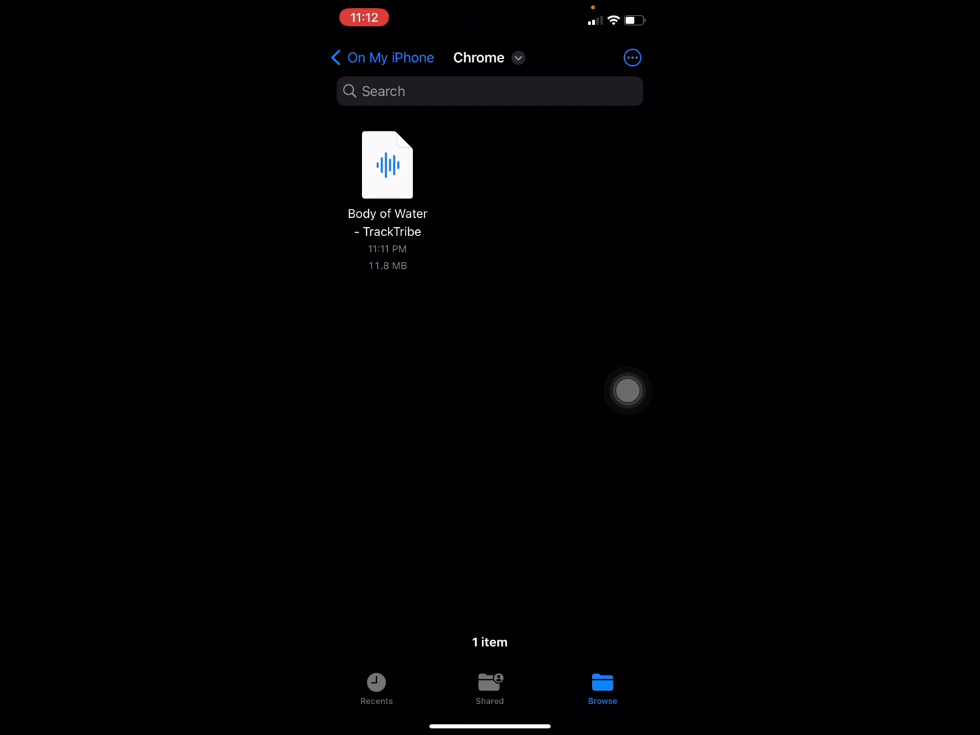
{"action": "left_click", "coordinate": [387, 165]}
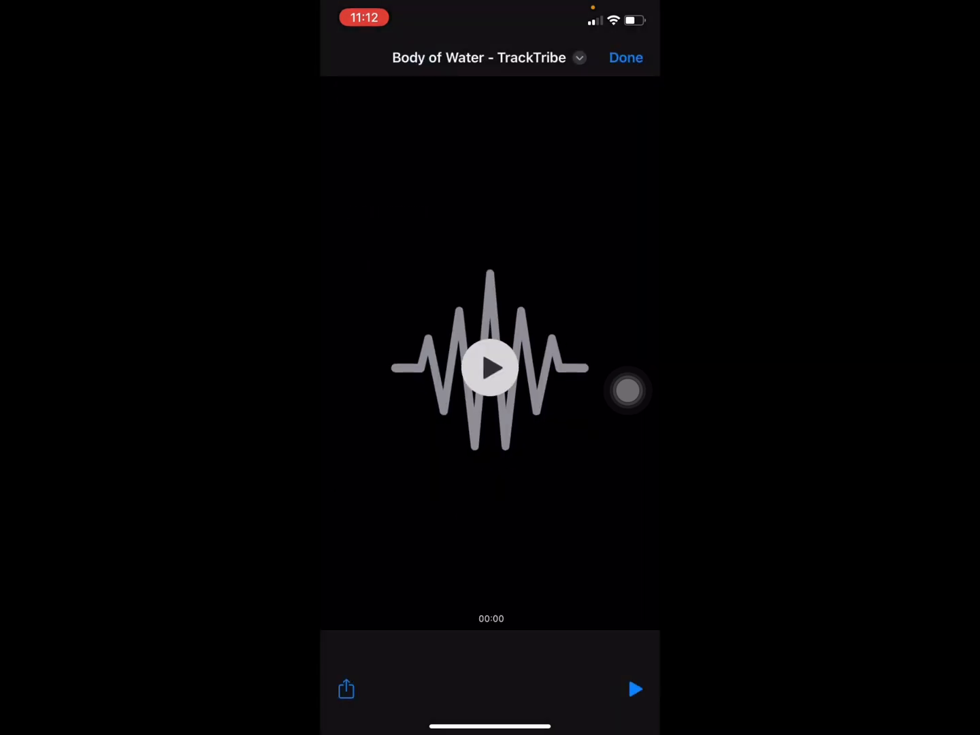
{"action": "left_click", "coordinate": [489, 367]}
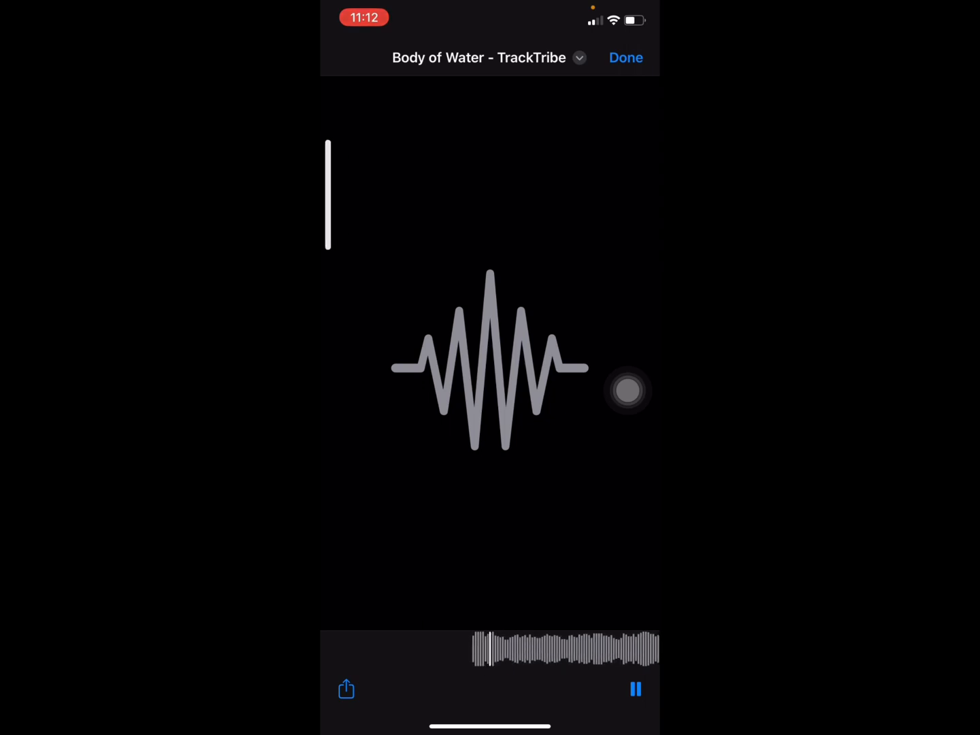
{"action": "left_click", "coordinate": [346, 688]}
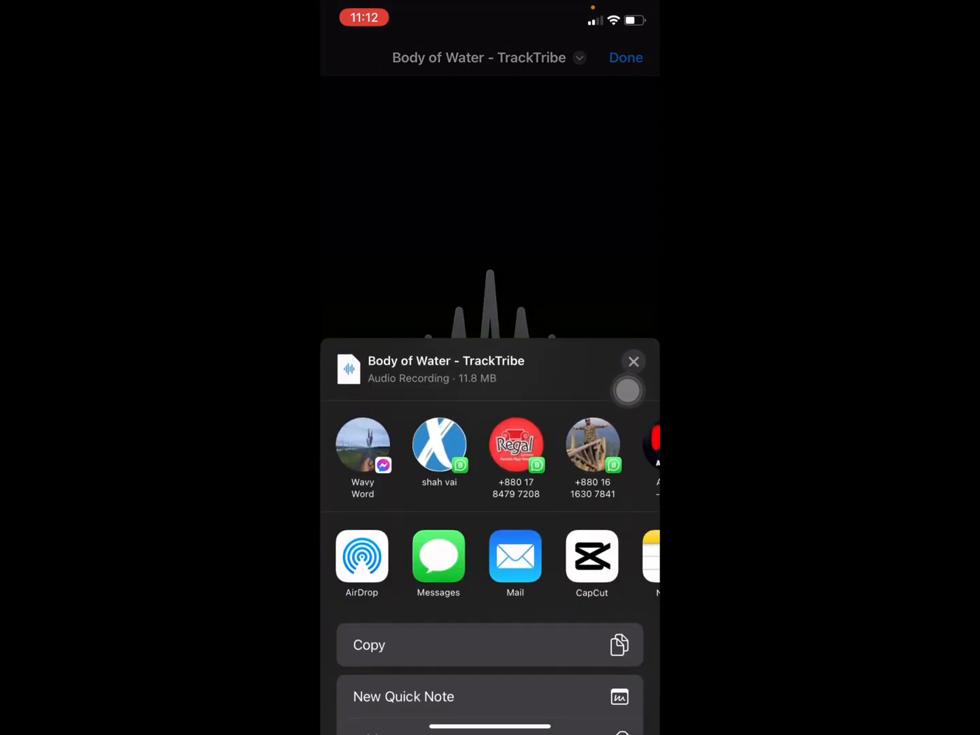
{"action": "left_click", "coordinate": [634, 362]}
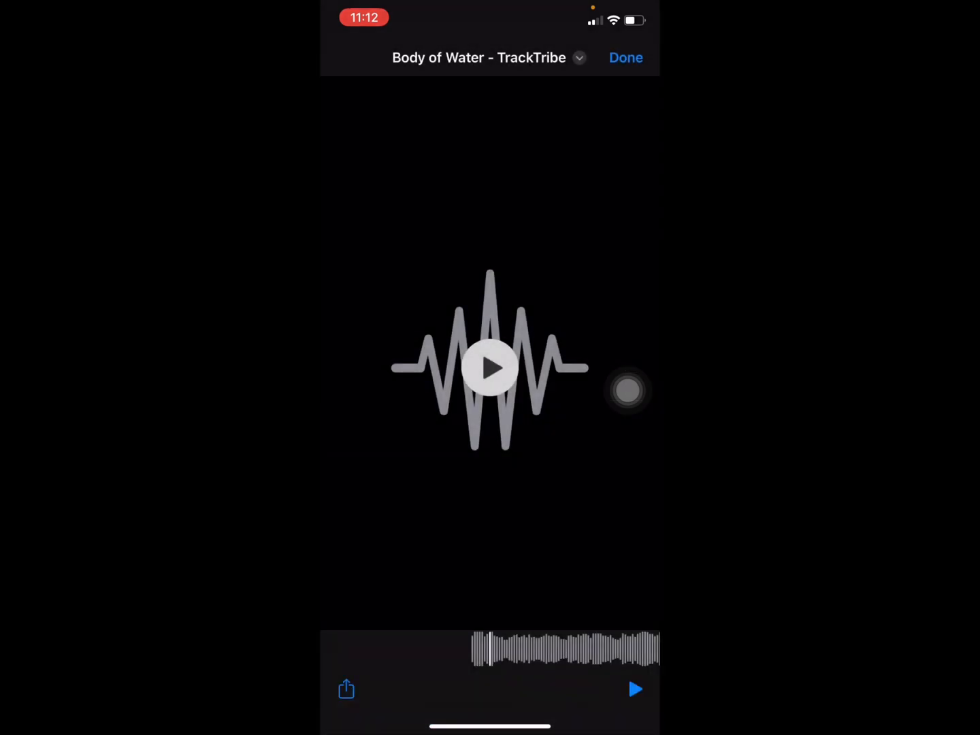
{"action": "left_click", "coordinate": [625, 57]}
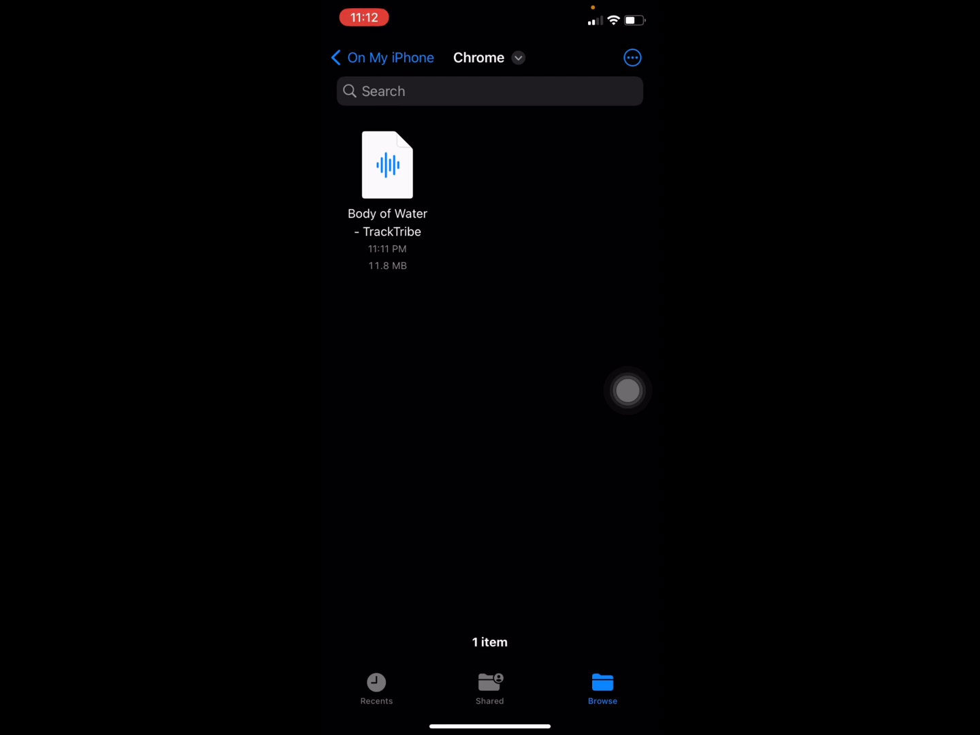